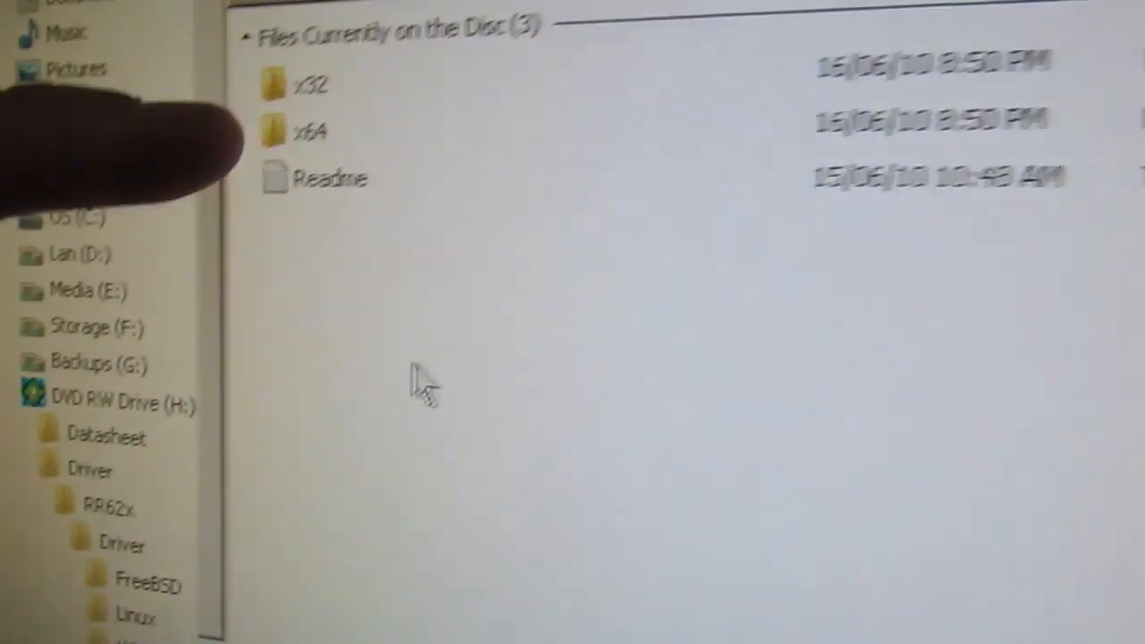
- Browse the ROCKET_RAID_600 disc's Driver folder showing the x32 and x64 subfolders
{"action": "left_click", "coordinate": [505, 221]}
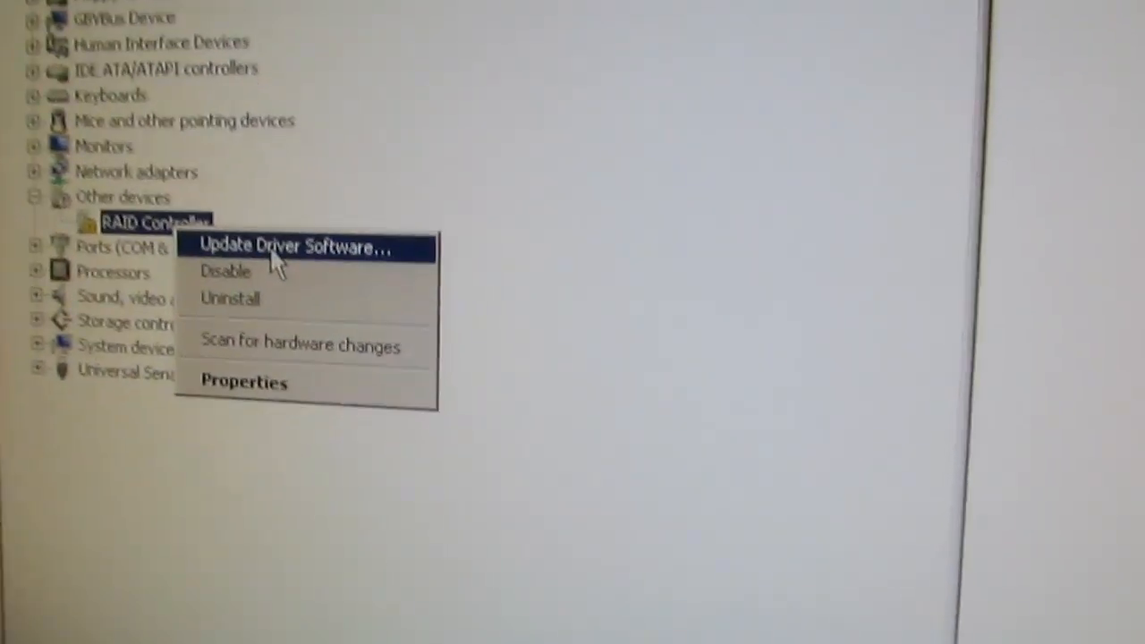
- Begin a manual driver update for the unrecognized RAID Controller
{"action": "left_click", "coordinate": [293, 246]}
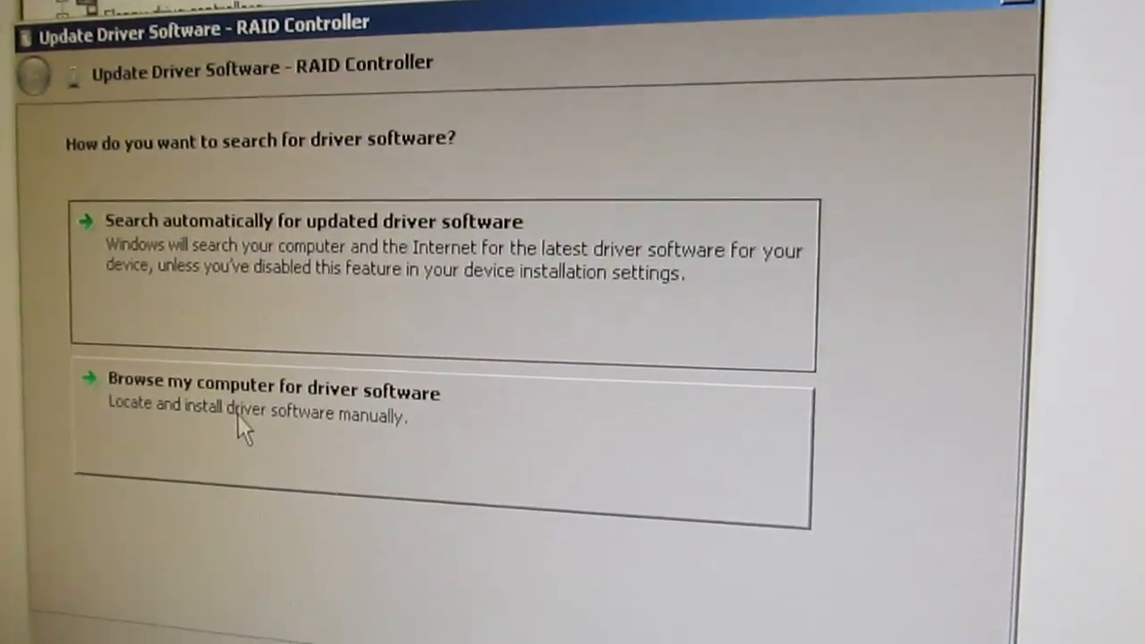
{"action": "left_click", "coordinate": [271, 385]}
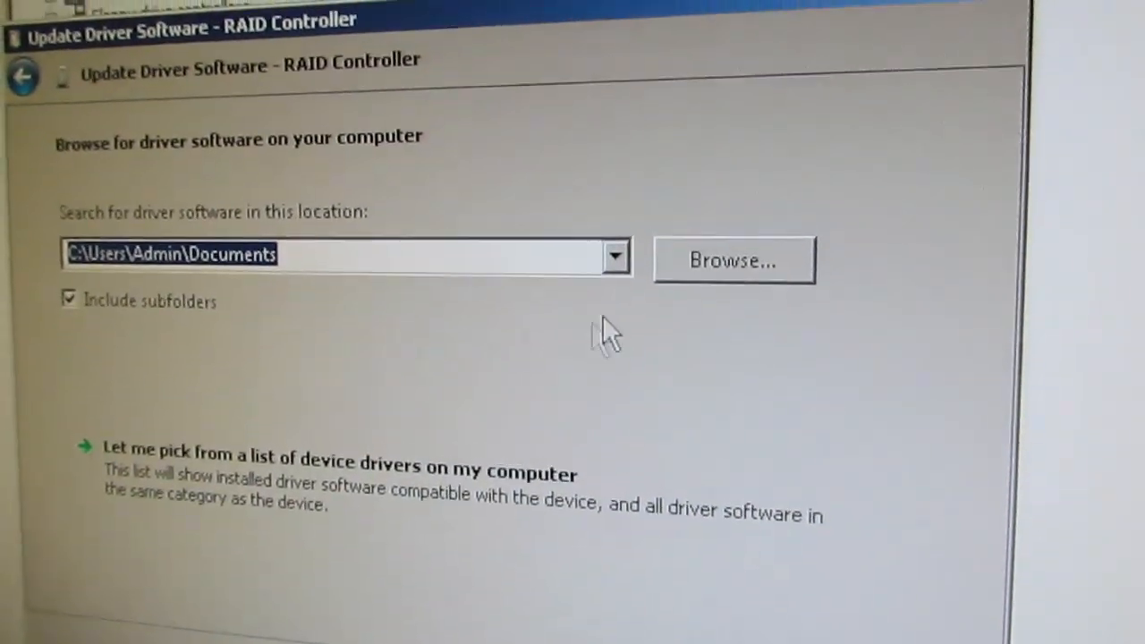
{"action": "left_click", "coordinate": [733, 259]}
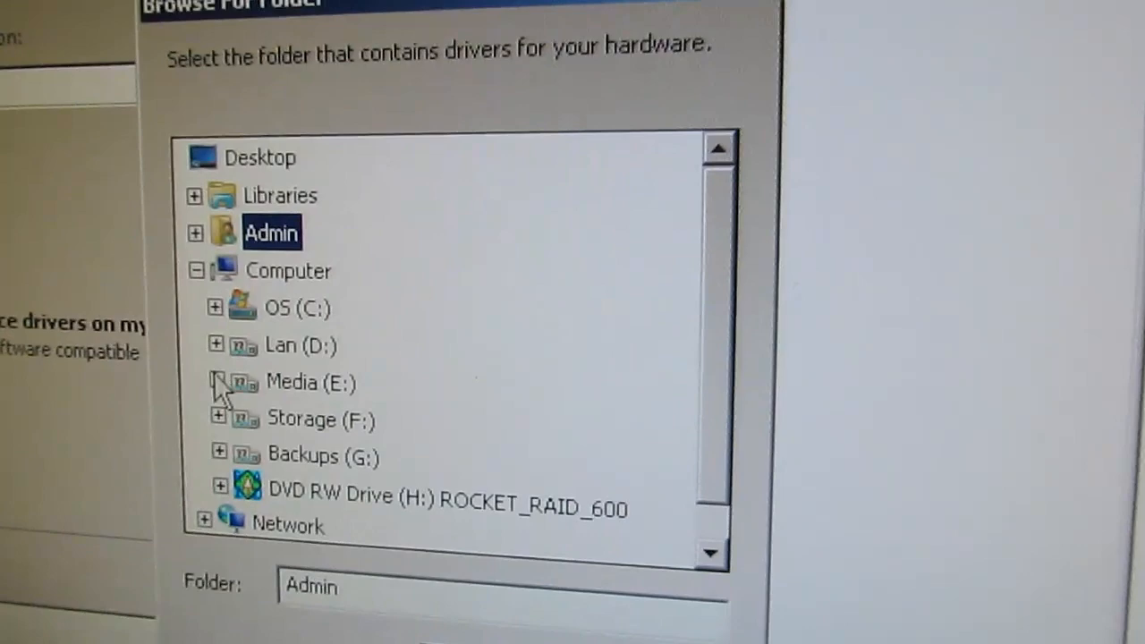
- Point the driver search to the disc's Driver\RR62x\Driver\Windows\vista-win2008-win7\x64 folder
{"action": "left_click", "coordinate": [222, 485]}
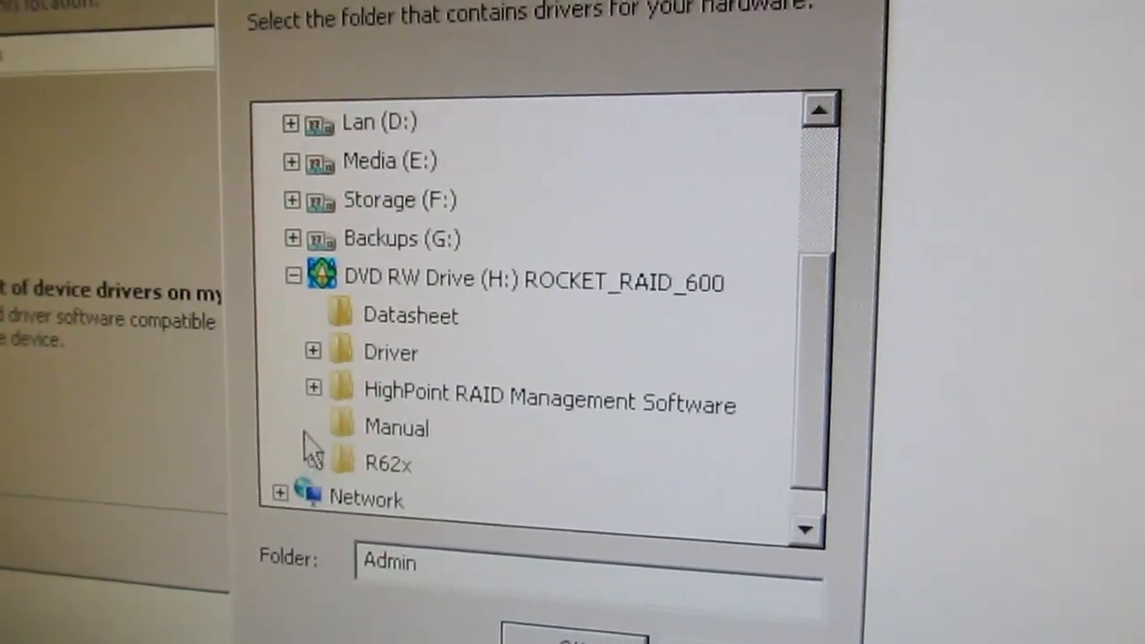
{"action": "left_click", "coordinate": [311, 348]}
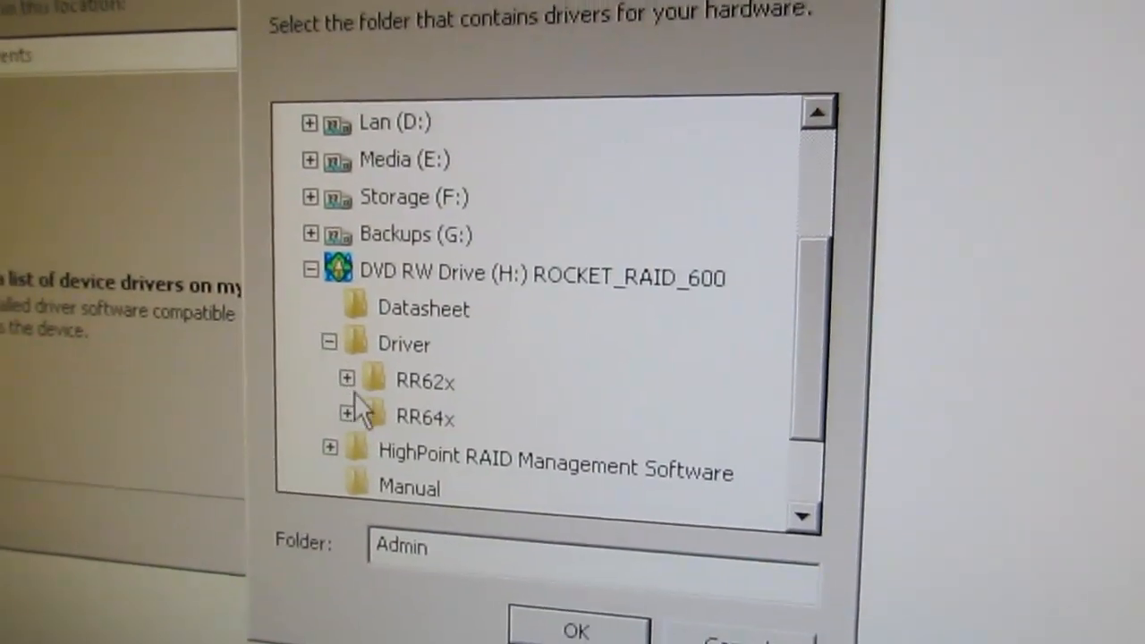
{"action": "left_click", "coordinate": [347, 377]}
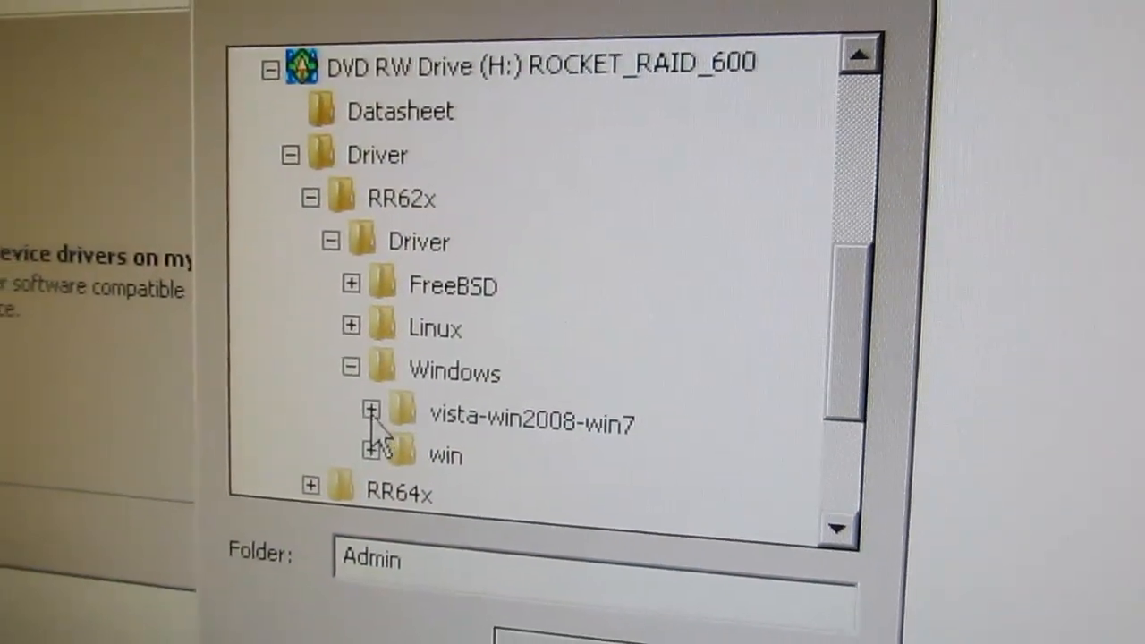
{"action": "left_click", "coordinate": [370, 415]}
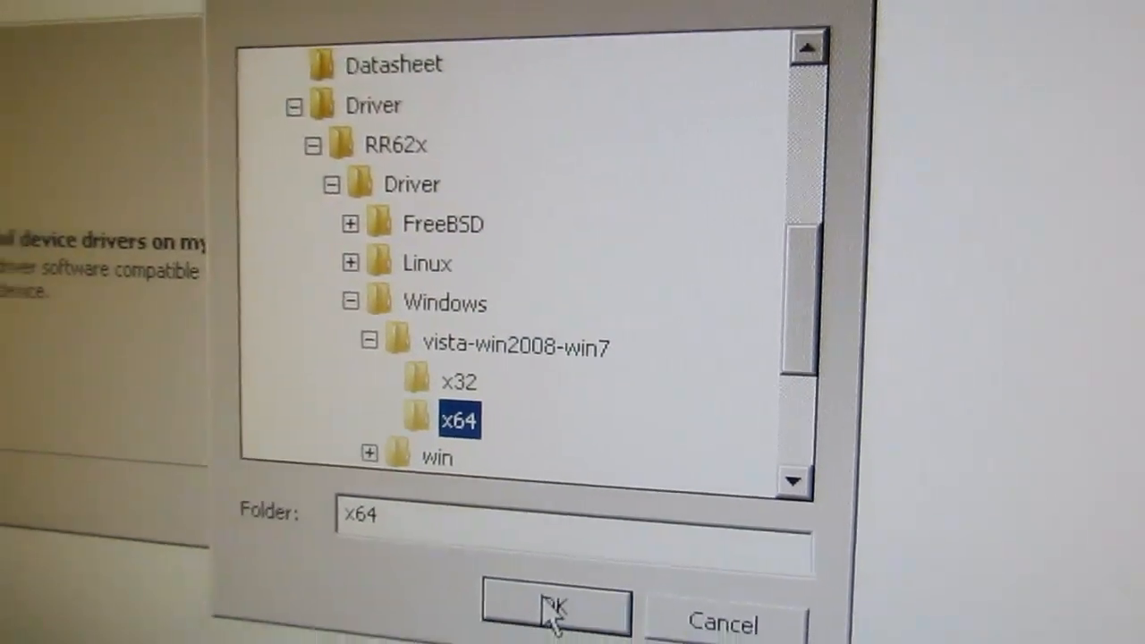
{"action": "left_click", "coordinate": [554, 611]}
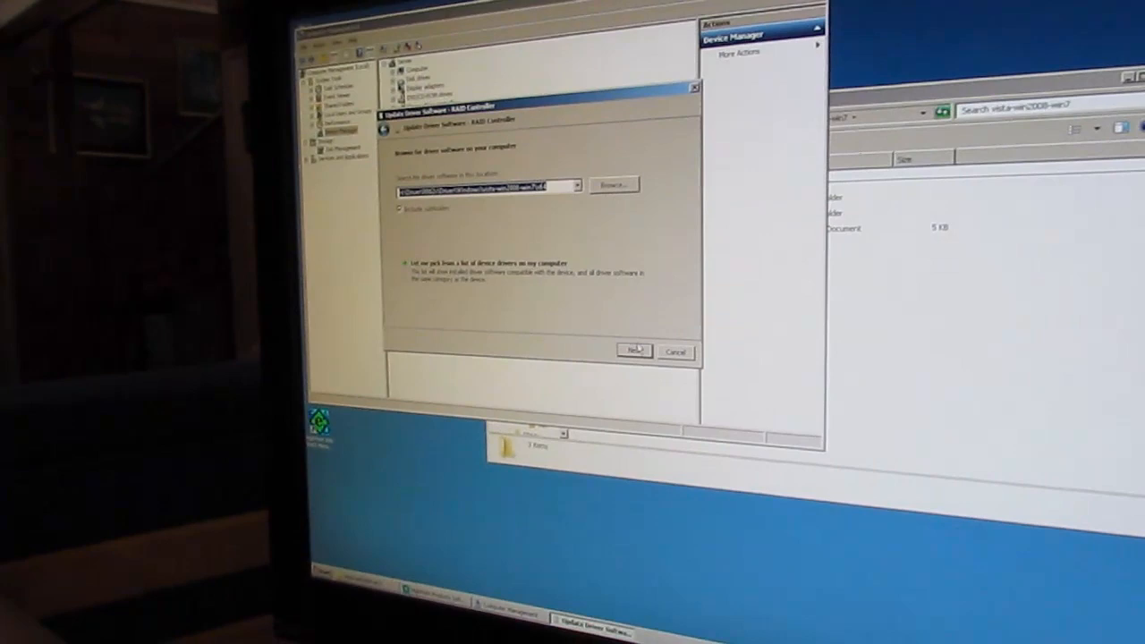
- Install the RocketRAID driver from the x64 folder and confirm the restart
{"action": "left_click", "coordinate": [633, 349]}
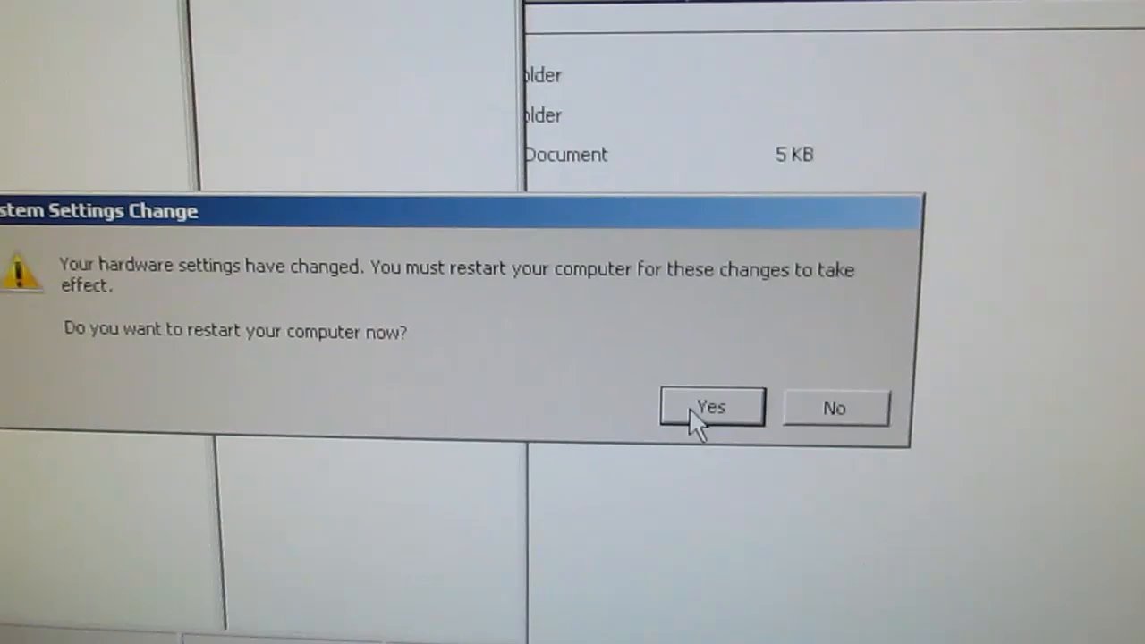
{"action": "left_click", "coordinate": [710, 408]}
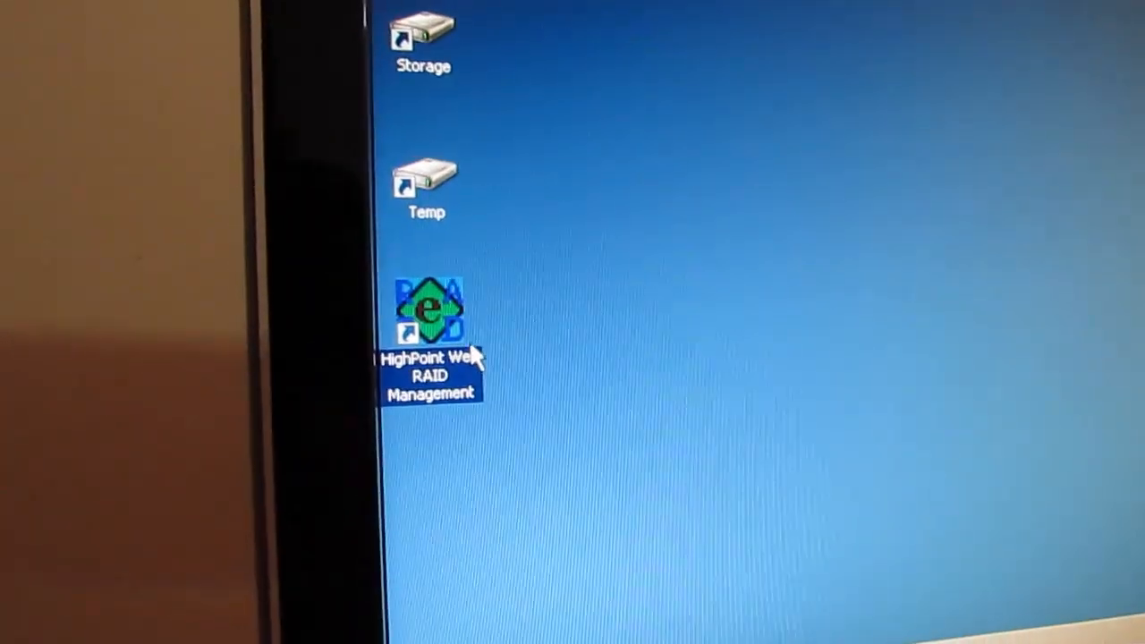
{"action": "mouse_move", "coordinate": [408, 304]}
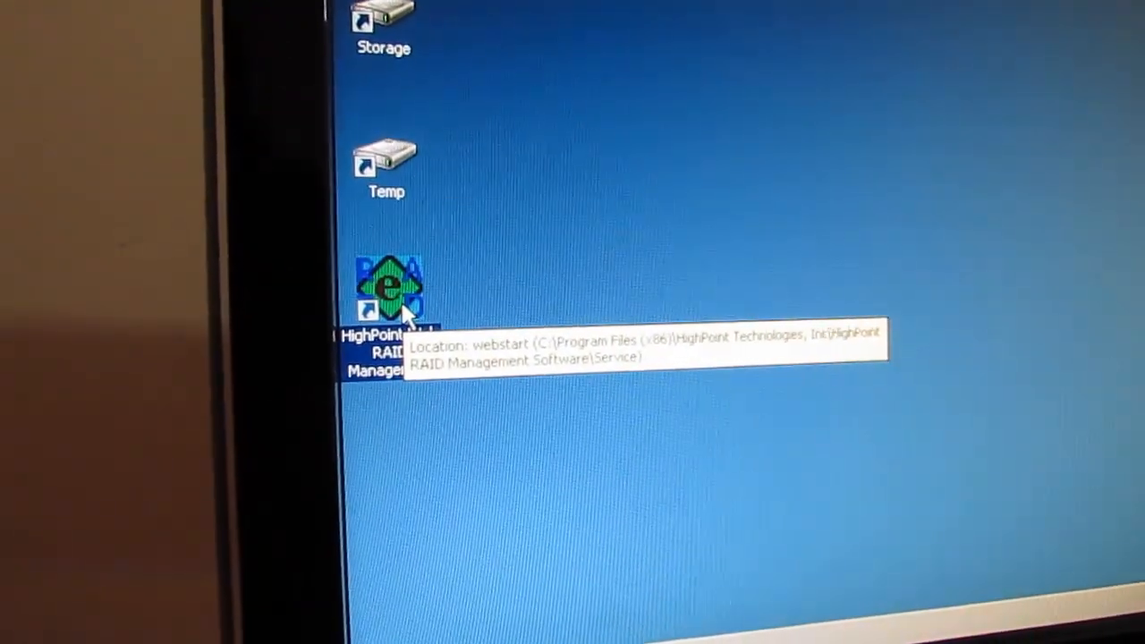
- Launch HighPoint Web RAID Management and continue past the certificate warning to the login page
{"action": "double_click", "coordinate": [390, 286]}
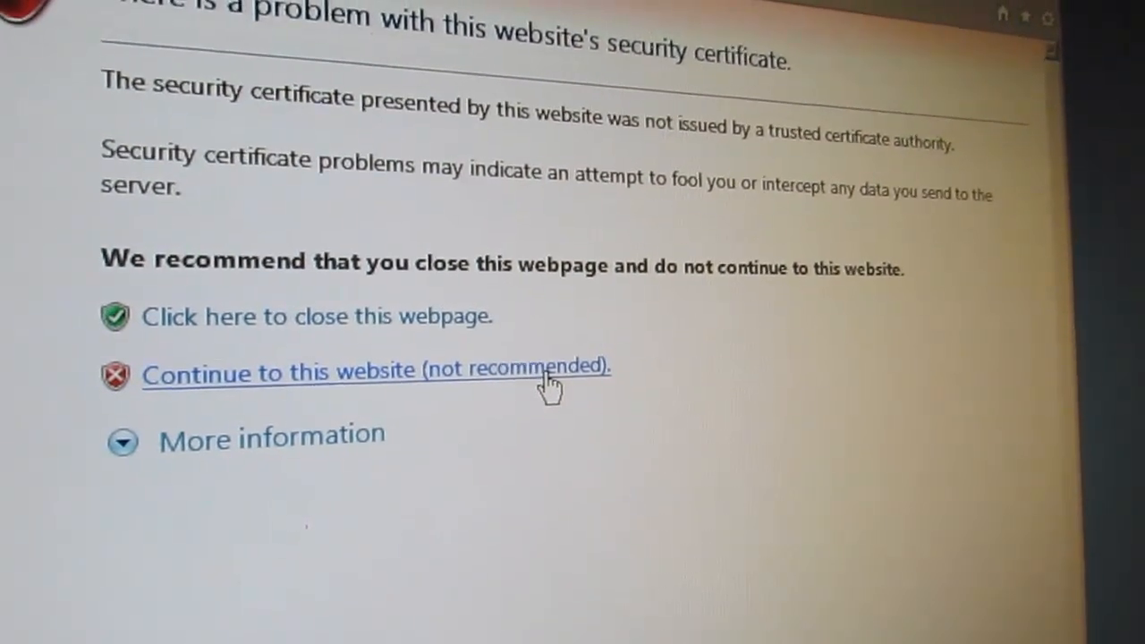
{"action": "left_click", "coordinate": [376, 371]}
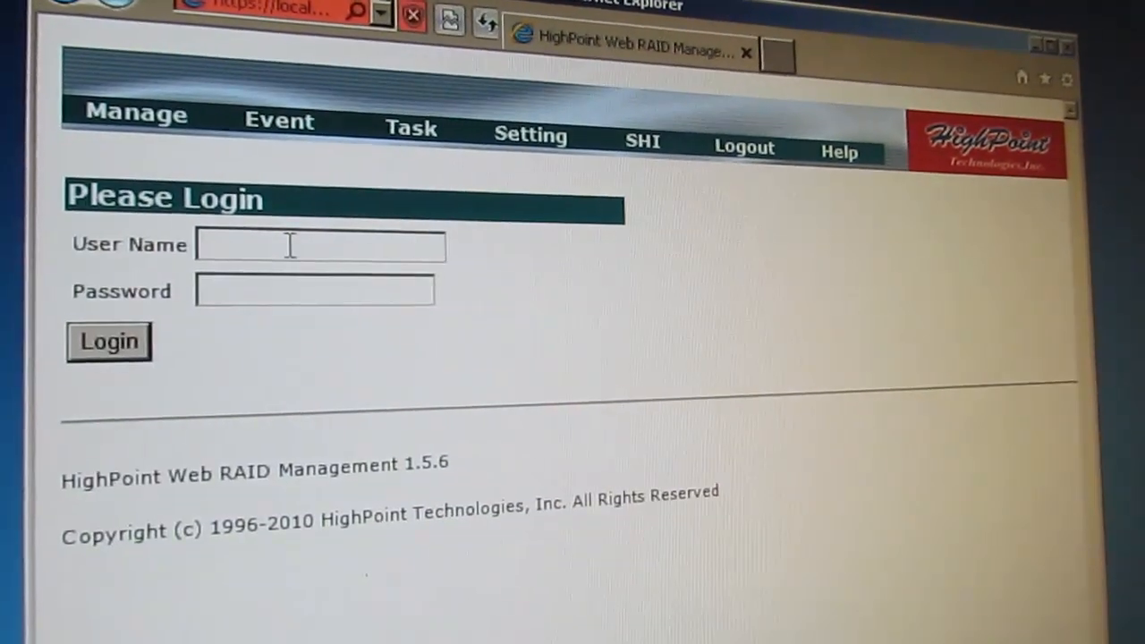
- Log in as user 'RAID' to reach the overview with two 2.00 TB Hitachi disks
{"action": "type", "text": "R"}
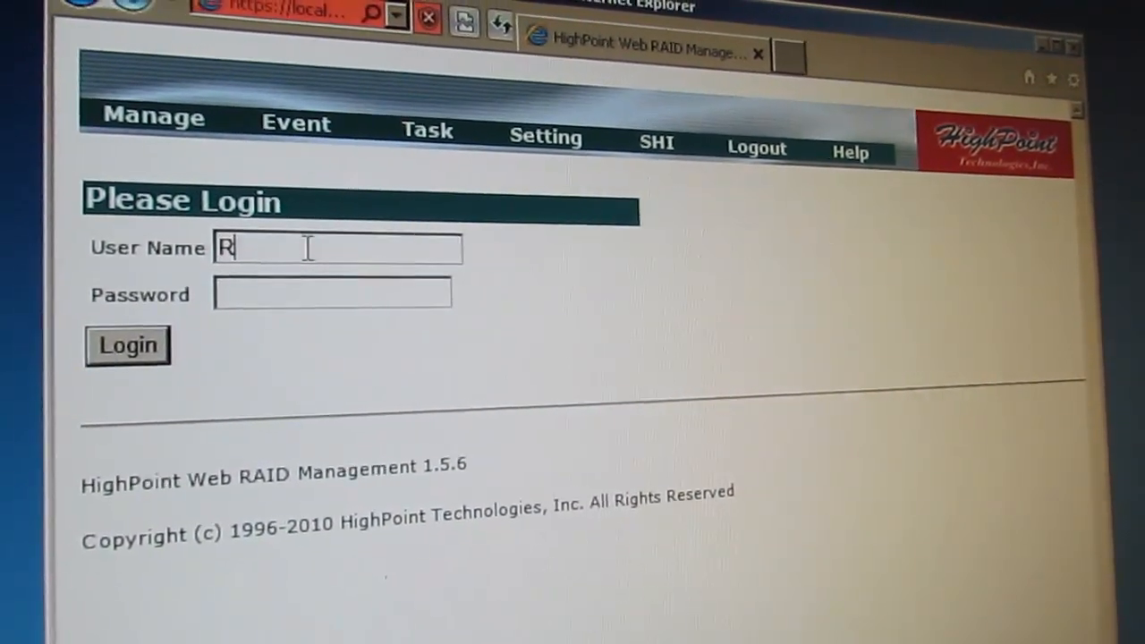
{"action": "type", "text": "AID"}
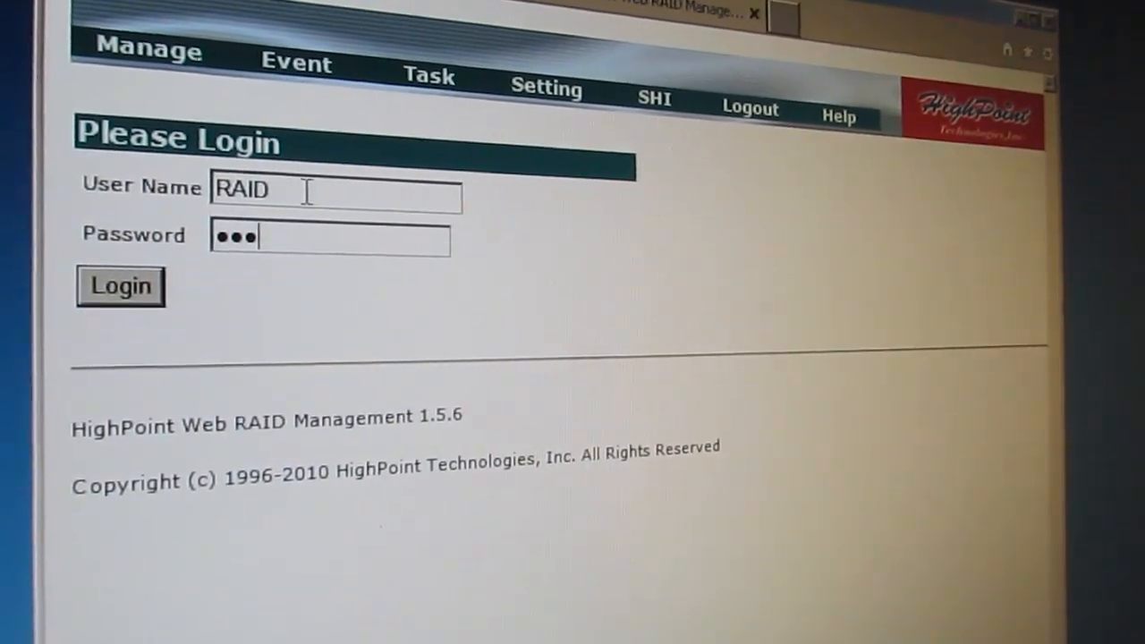
{"action": "left_click", "coordinate": [120, 286]}
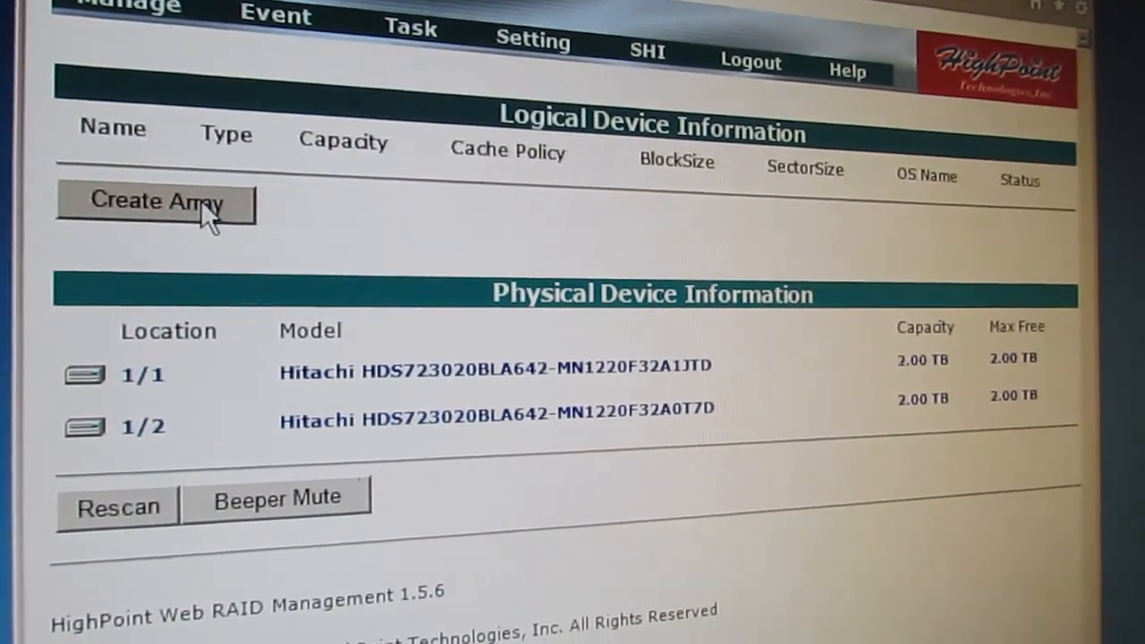
- Create the RAID 0 array RAID_0_0 at maximum capacity from both Hitachi disks and acknowledge success
{"action": "left_click", "coordinate": [157, 204]}
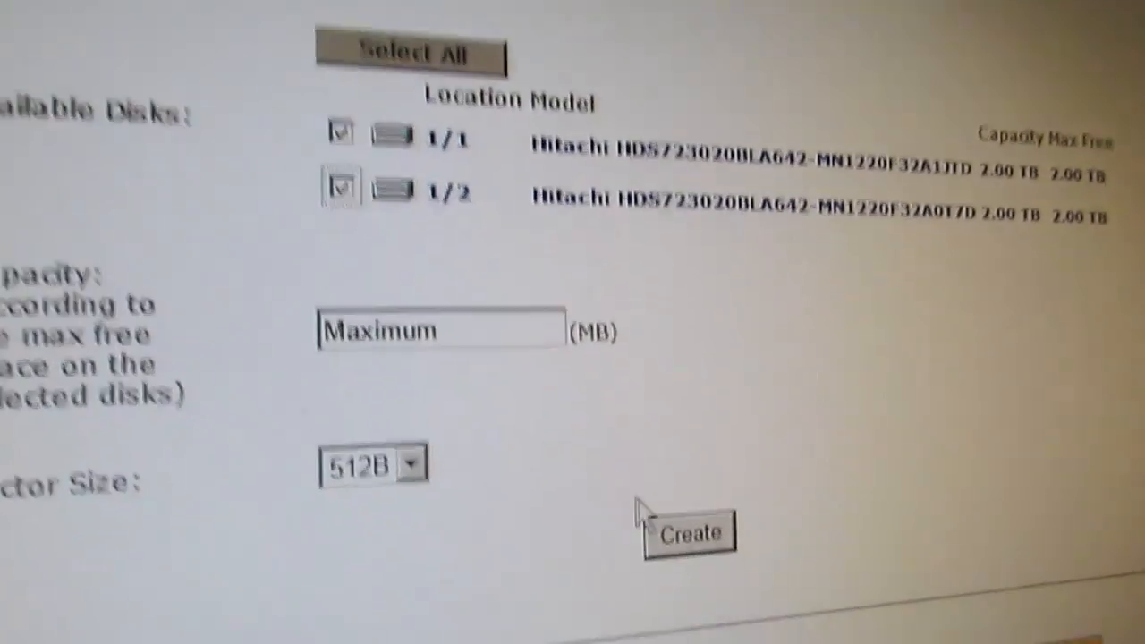
{"action": "left_click", "coordinate": [689, 533]}
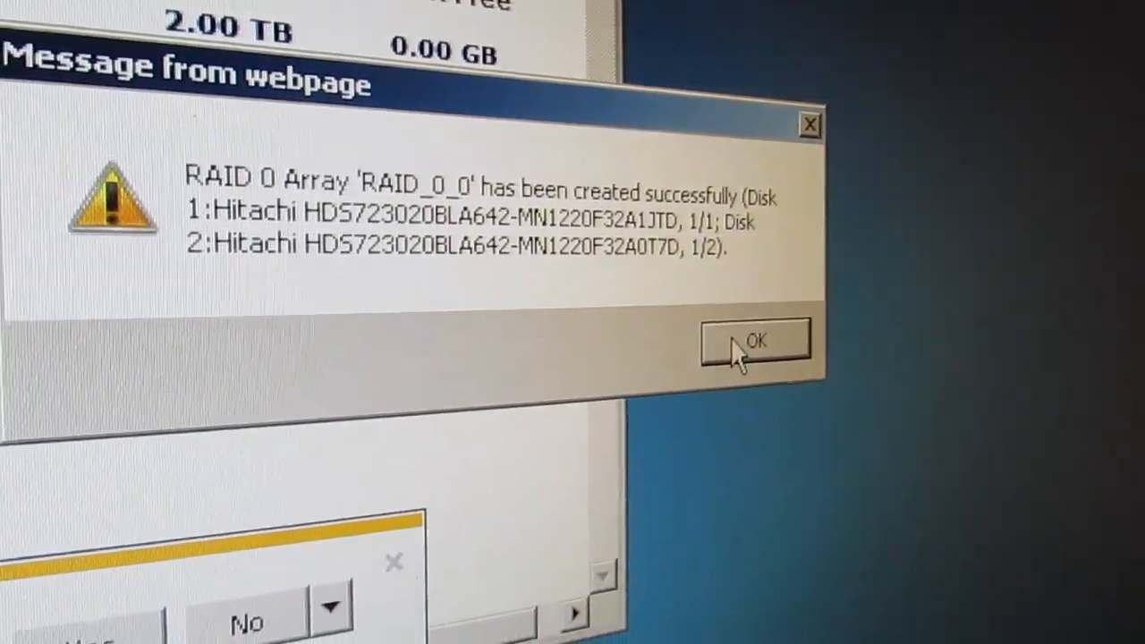
{"action": "left_click", "coordinate": [751, 342]}
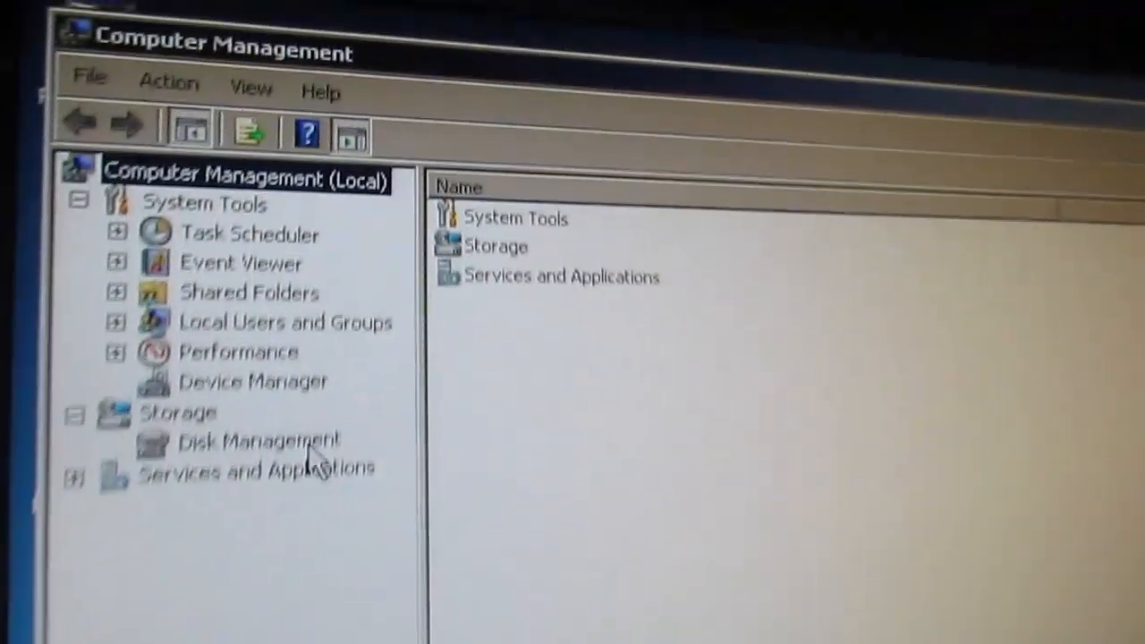
- In Disk Management, initialize the new 3725.75 GB Disk 4 as GPT
{"action": "left_click", "coordinate": [259, 440]}
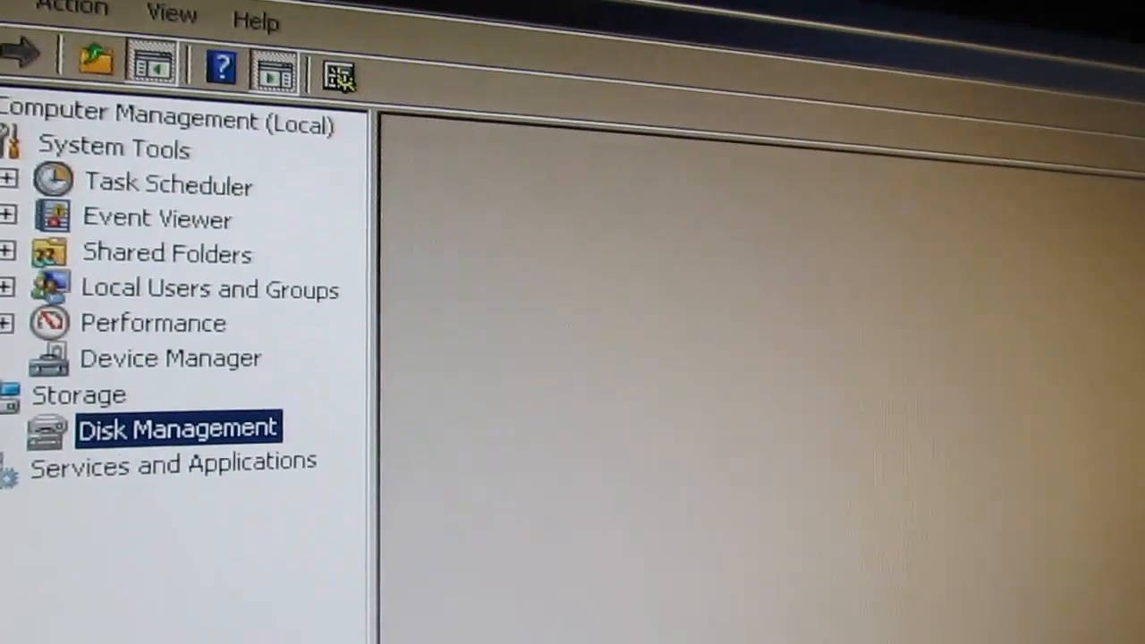
{"action": "left_click", "coordinate": [175, 430]}
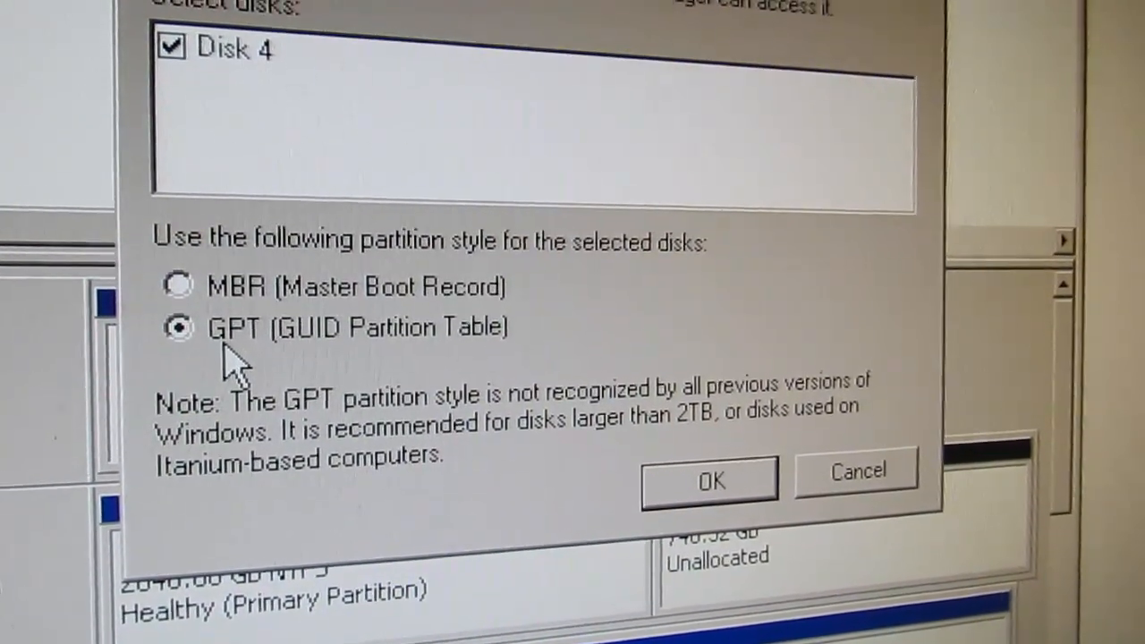
{"action": "left_click", "coordinate": [708, 479]}
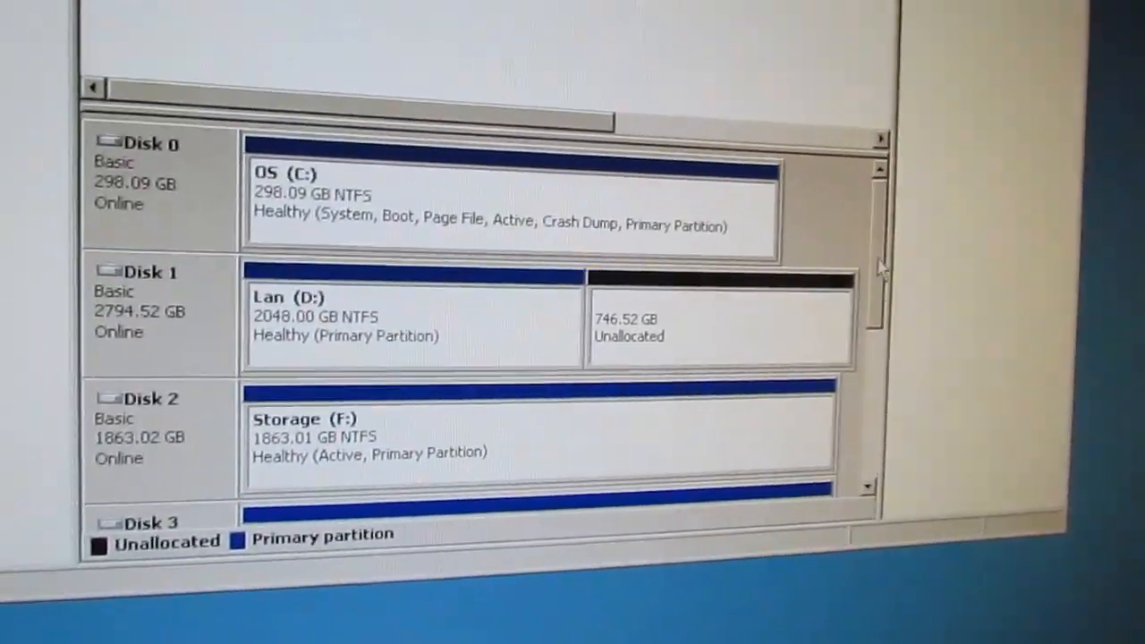
{"action": "scroll", "scroll_direction": "down", "scroll_amount": 3}
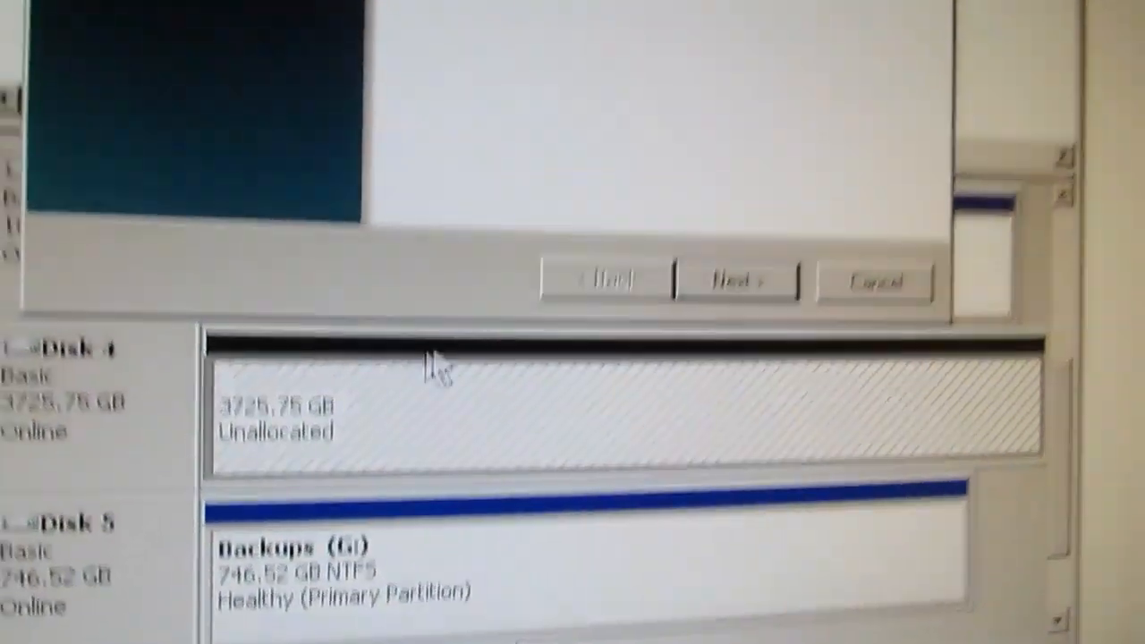
- Create a new simple volume at the full 3815166 MB size with drive letter S
{"action": "left_click", "coordinate": [735, 280]}
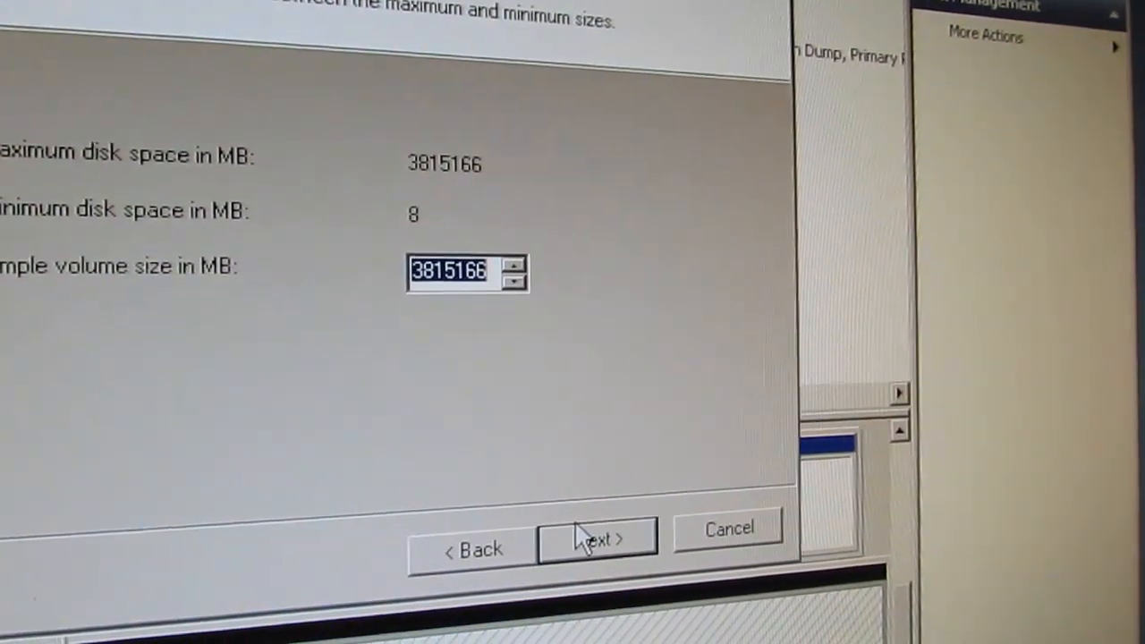
{"action": "left_click", "coordinate": [598, 536]}
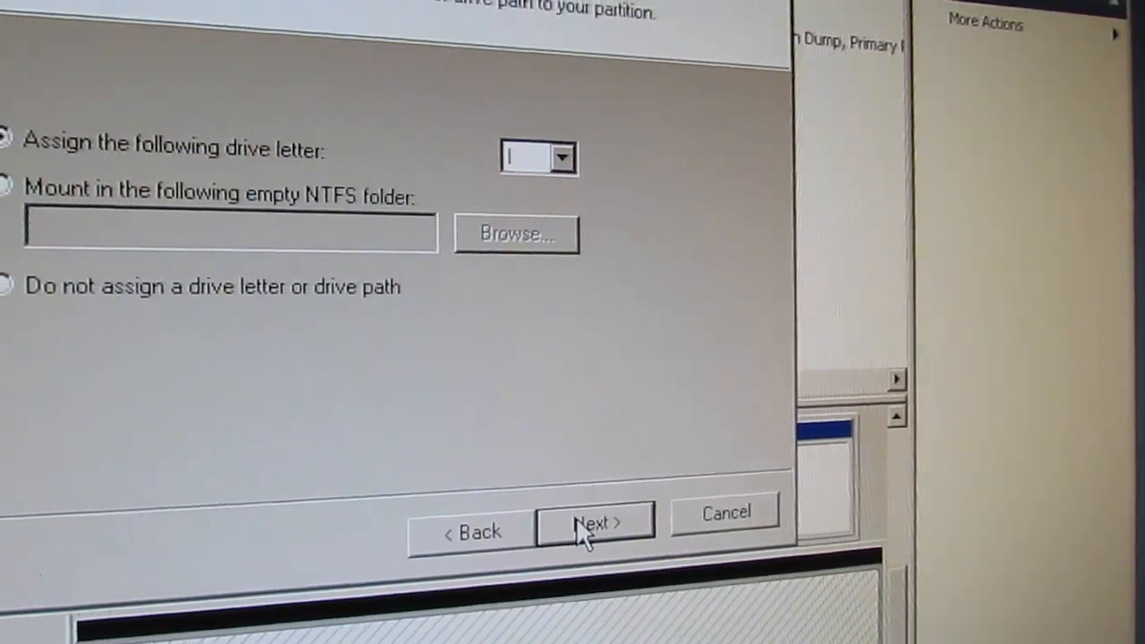
{"action": "left_click", "coordinate": [560, 157]}
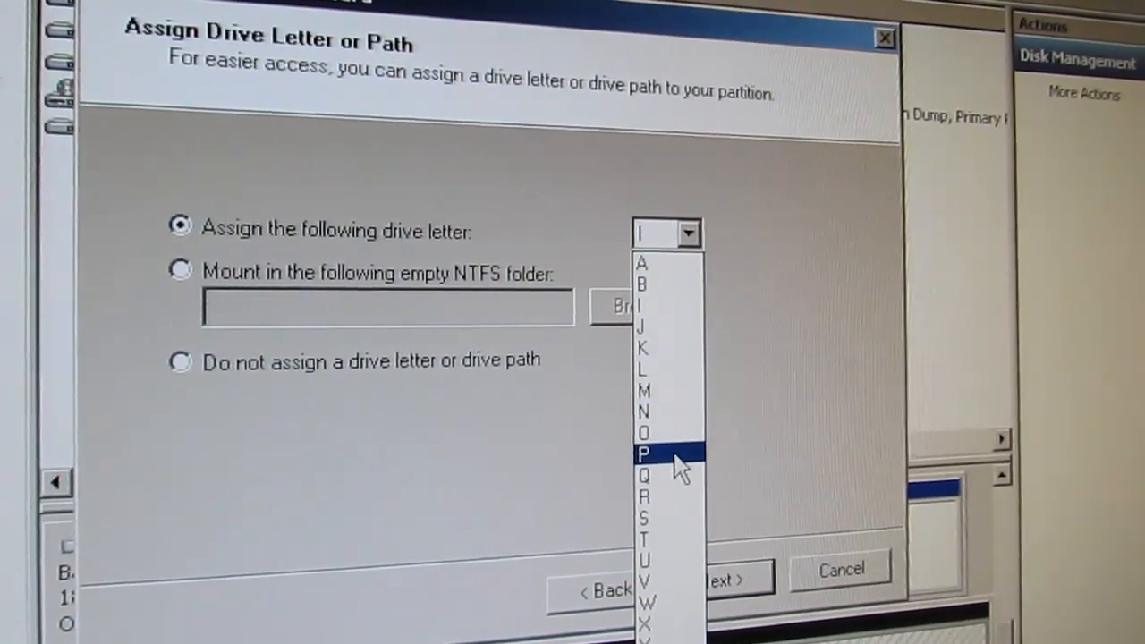
{"action": "mouse_move", "coordinate": [665, 541]}
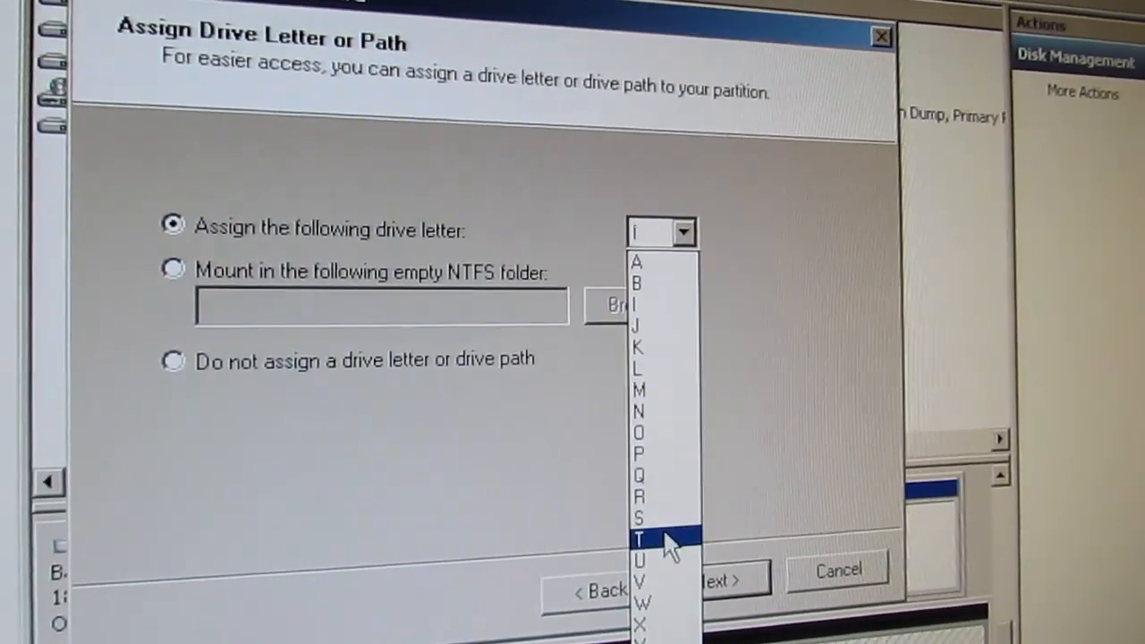
{"action": "left_click", "coordinate": [641, 515]}
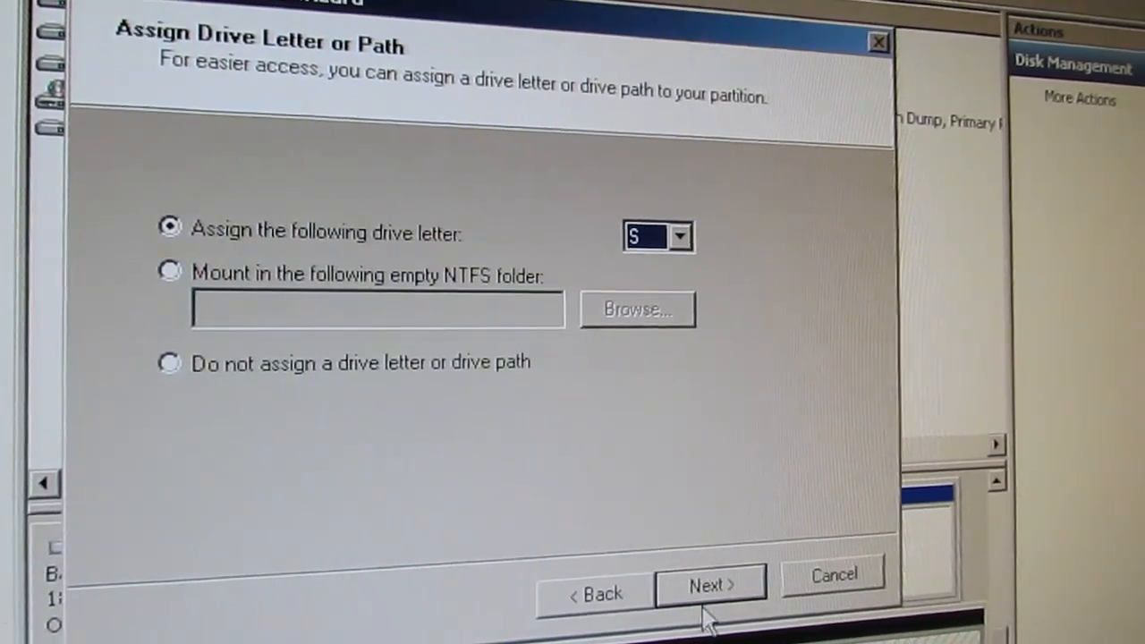
{"action": "left_click", "coordinate": [708, 583]}
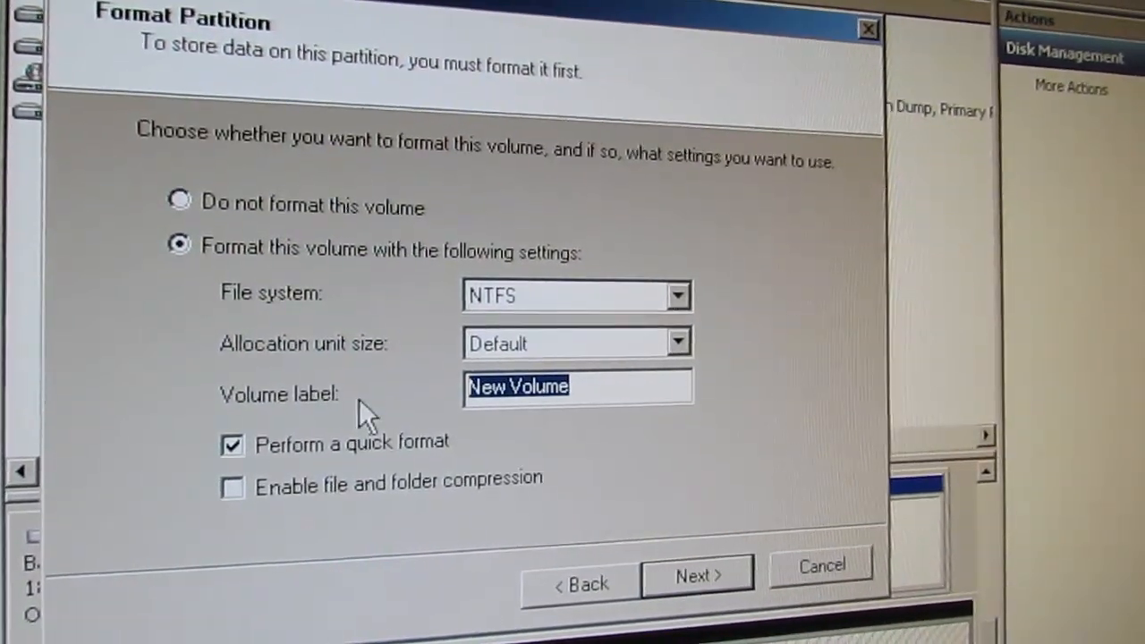
- Quick-format the volume as NTFS with the label 'Data bunker'
{"action": "type", "text": "Data bunker"}
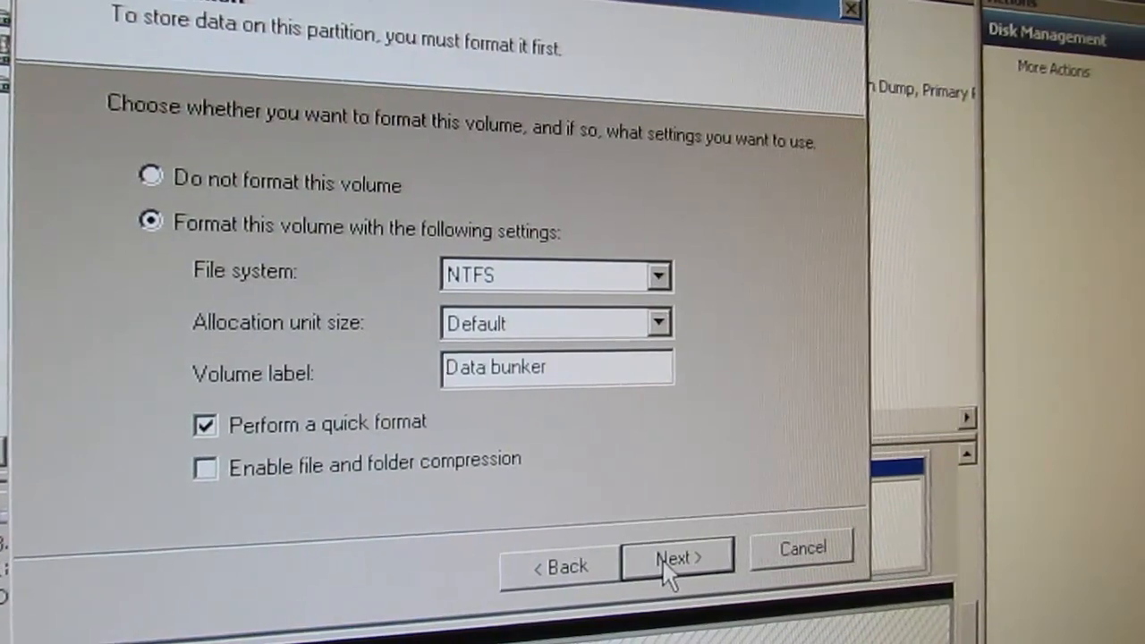
{"action": "left_click", "coordinate": [676, 555]}
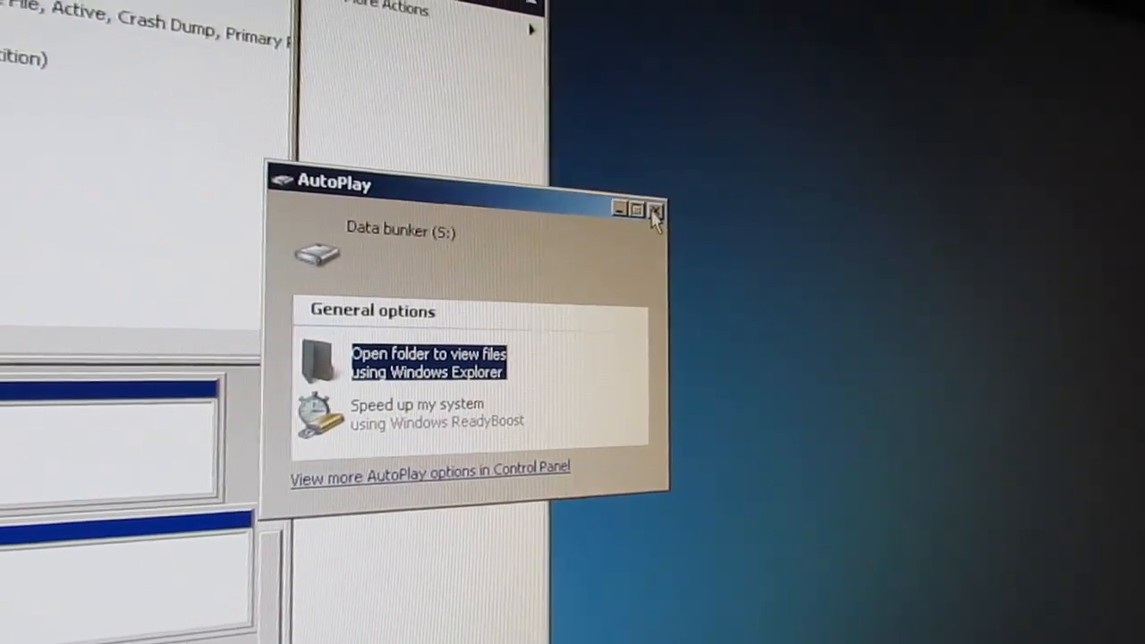
- Close the AutoPlay prompt raised for the newly formatted Data bunker (S:)
{"action": "left_click", "coordinate": [654, 210]}
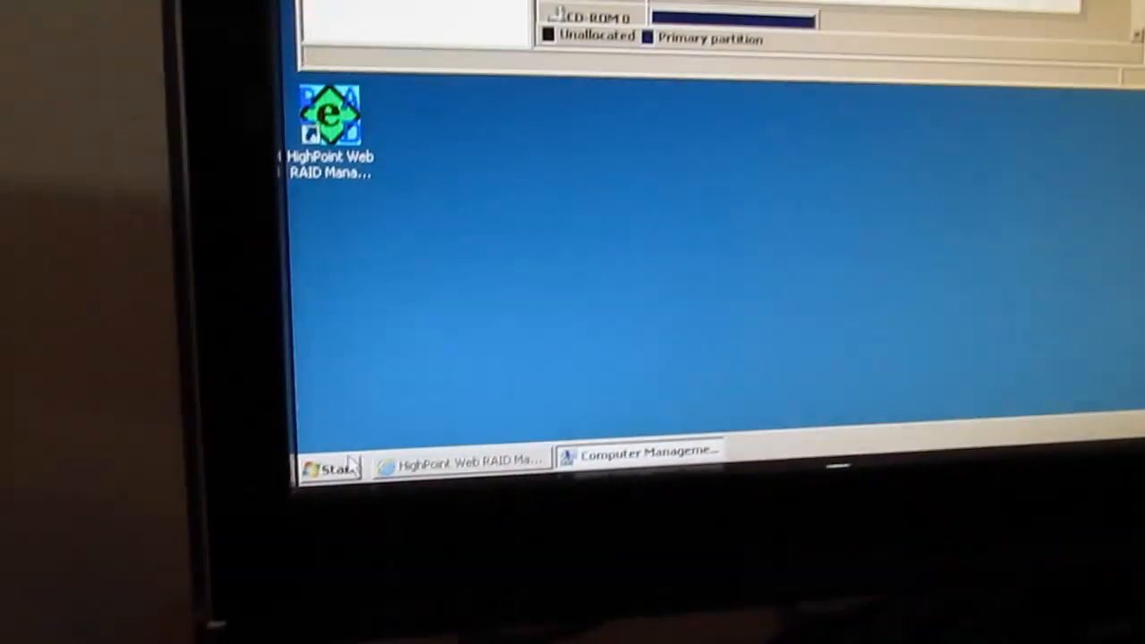
- Show Computer listing Data bunker (S:) with about 3.63 TB free
{"action": "left_click", "coordinate": [325, 465]}
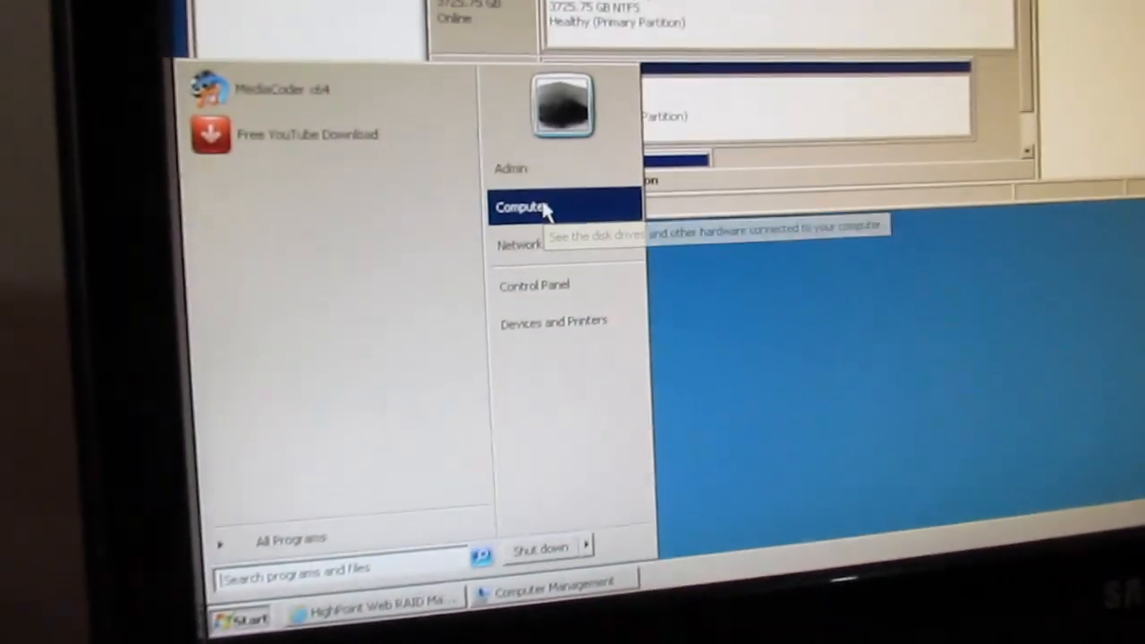
{"action": "left_click", "coordinate": [518, 207]}
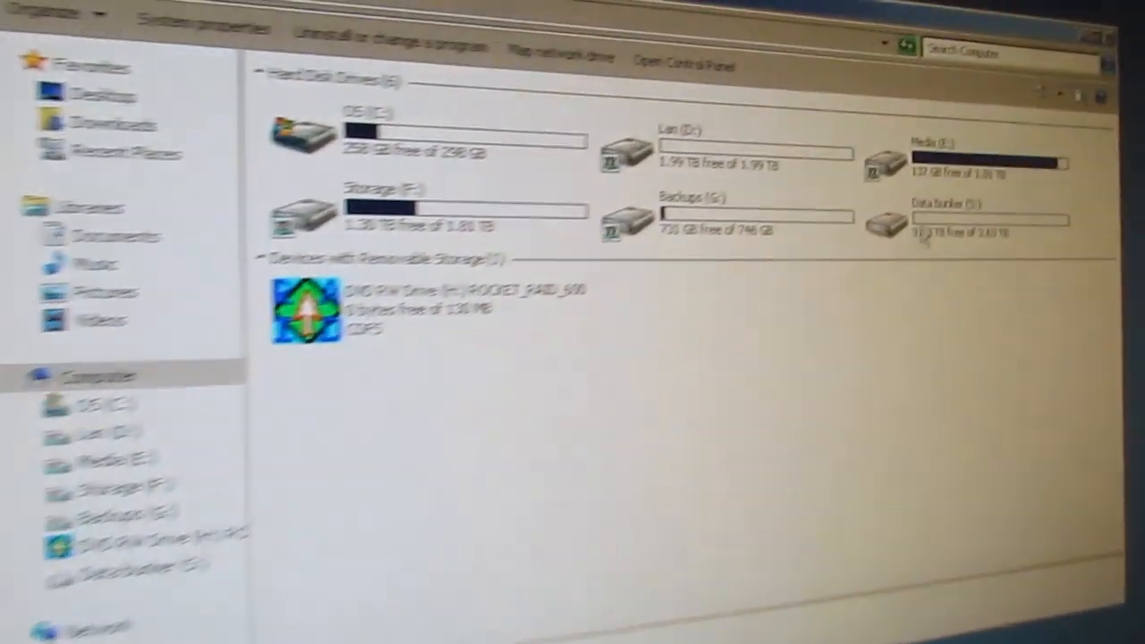